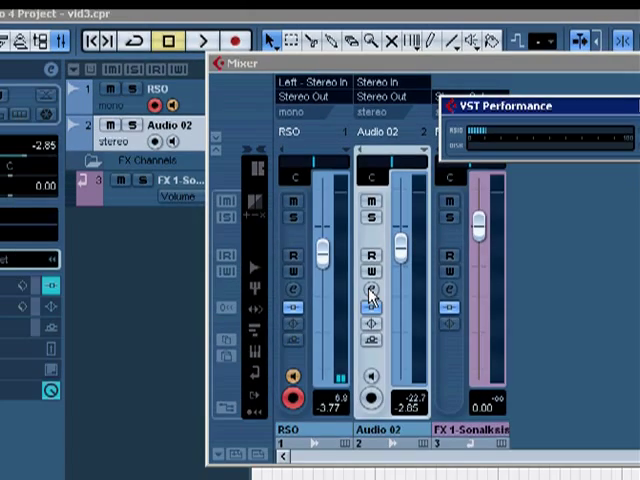
# Close the Mixer after checking VST Performance, returning to the Project window
pyautogui.click(368, 290)
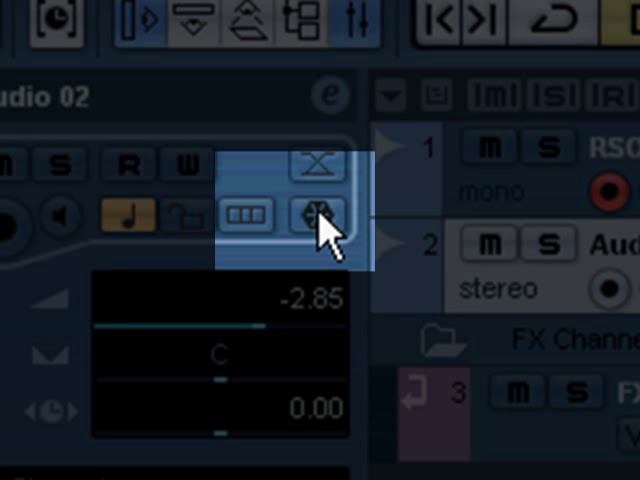
# Freeze the Audio 02 track using the snowflake Freeze Channel button in the Inspector
pyautogui.click(320, 213)
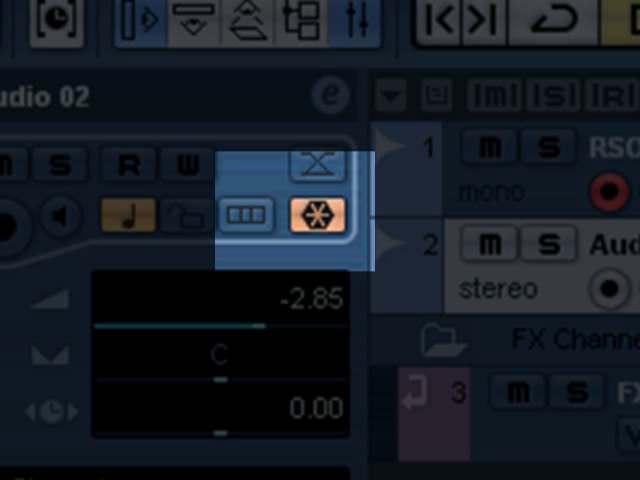
pyautogui.click(317, 167)
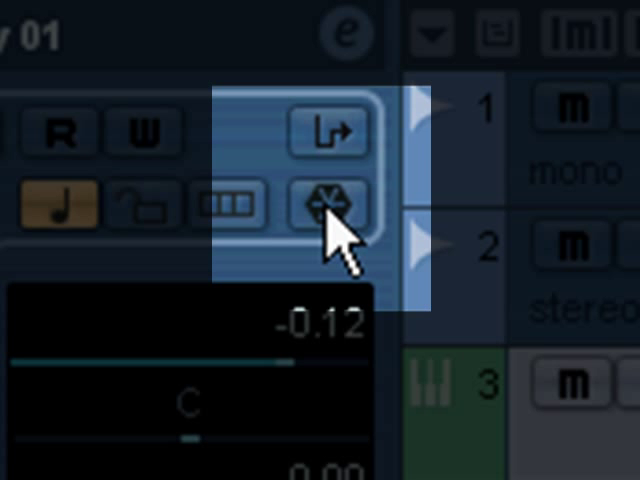
# Click the instrument track's Freeze button to open Freeze Instrument Options
pyautogui.click(320, 200)
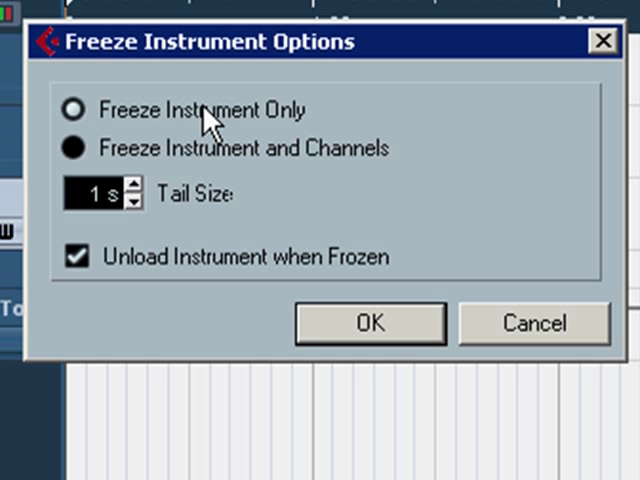
pyautogui.moveTo(130, 175)
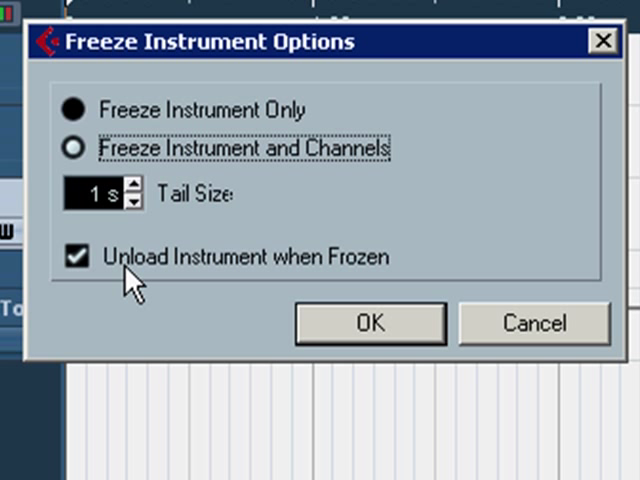
pyautogui.moveTo(345, 315)
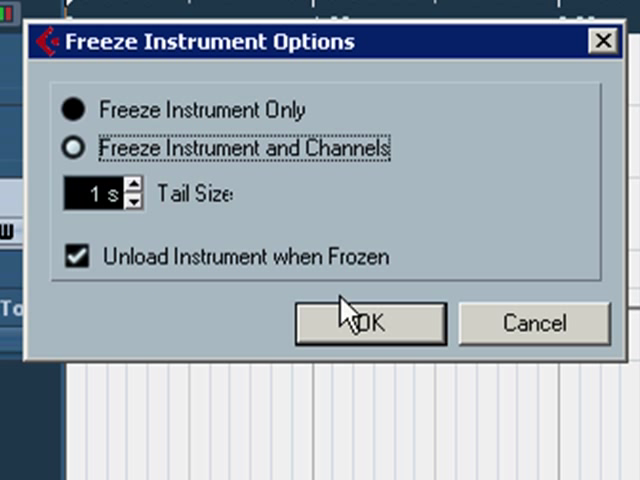
# Confirm the freeze options with the 1 s tail and Unload Instrument when Frozen
pyautogui.click(369, 322)
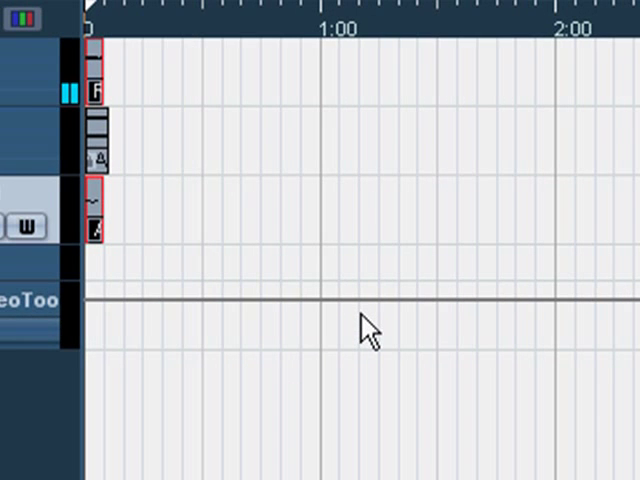